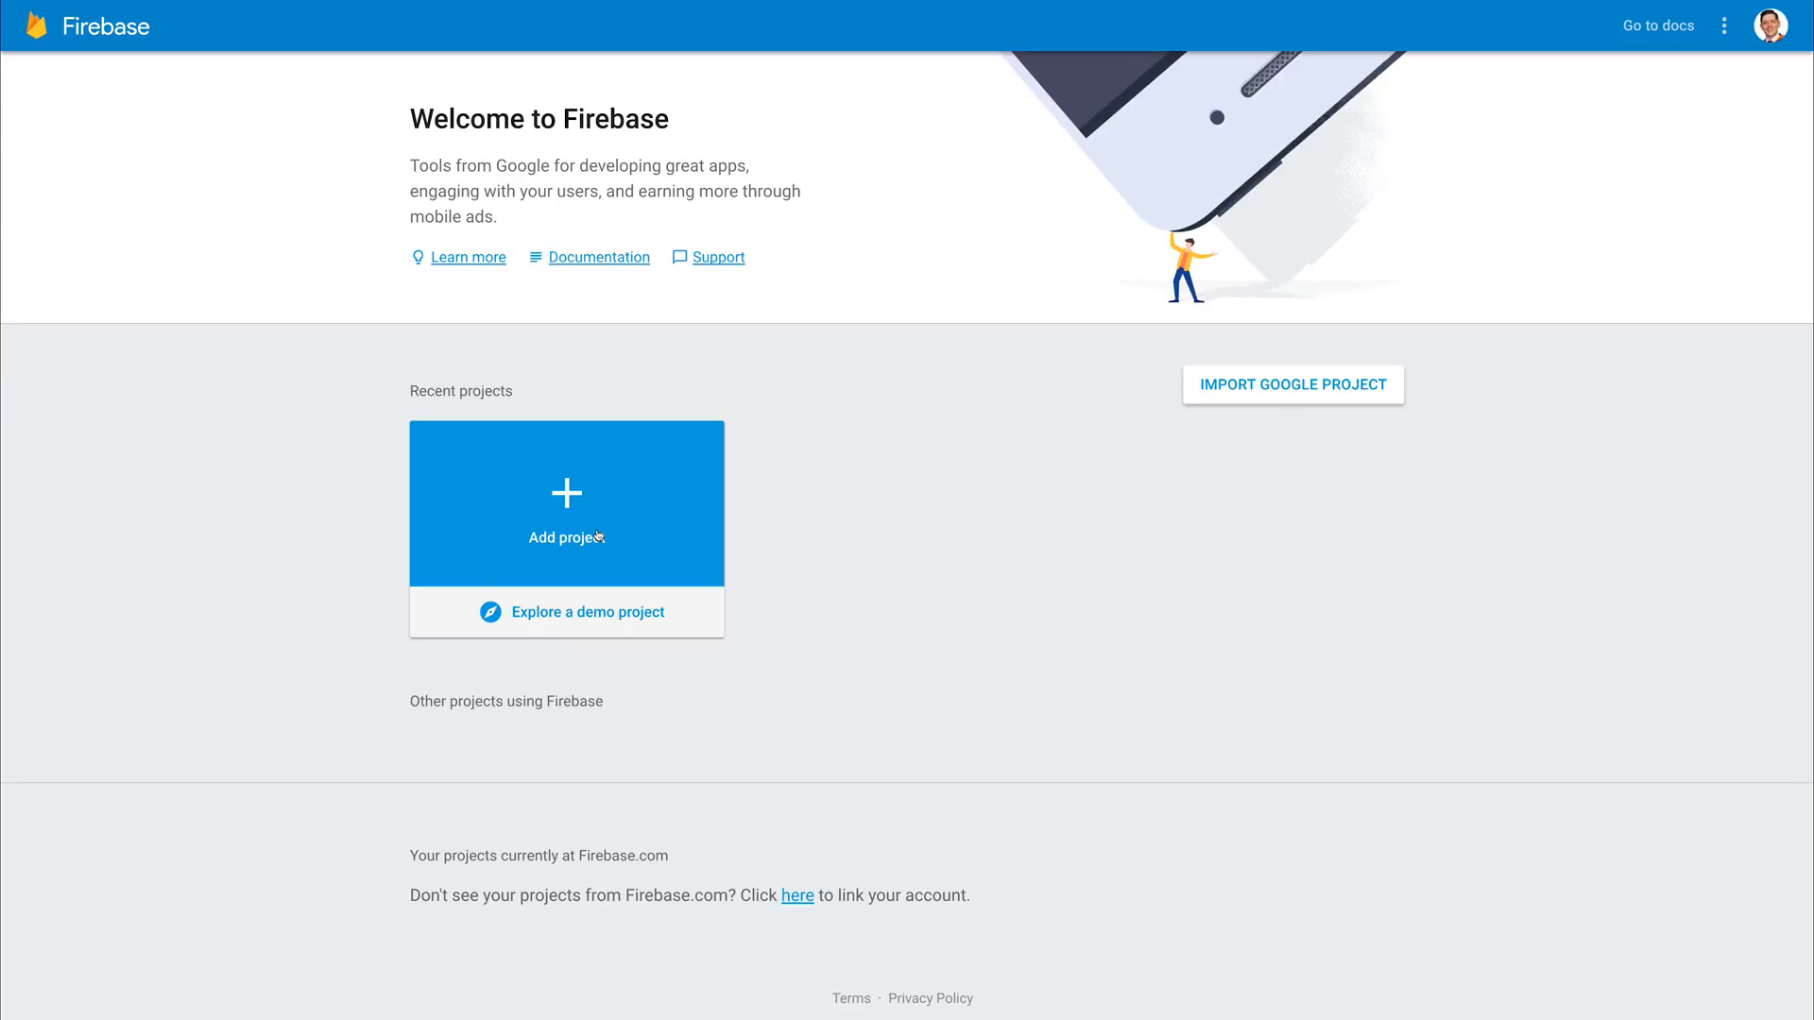
mouse_move(1039, 537)
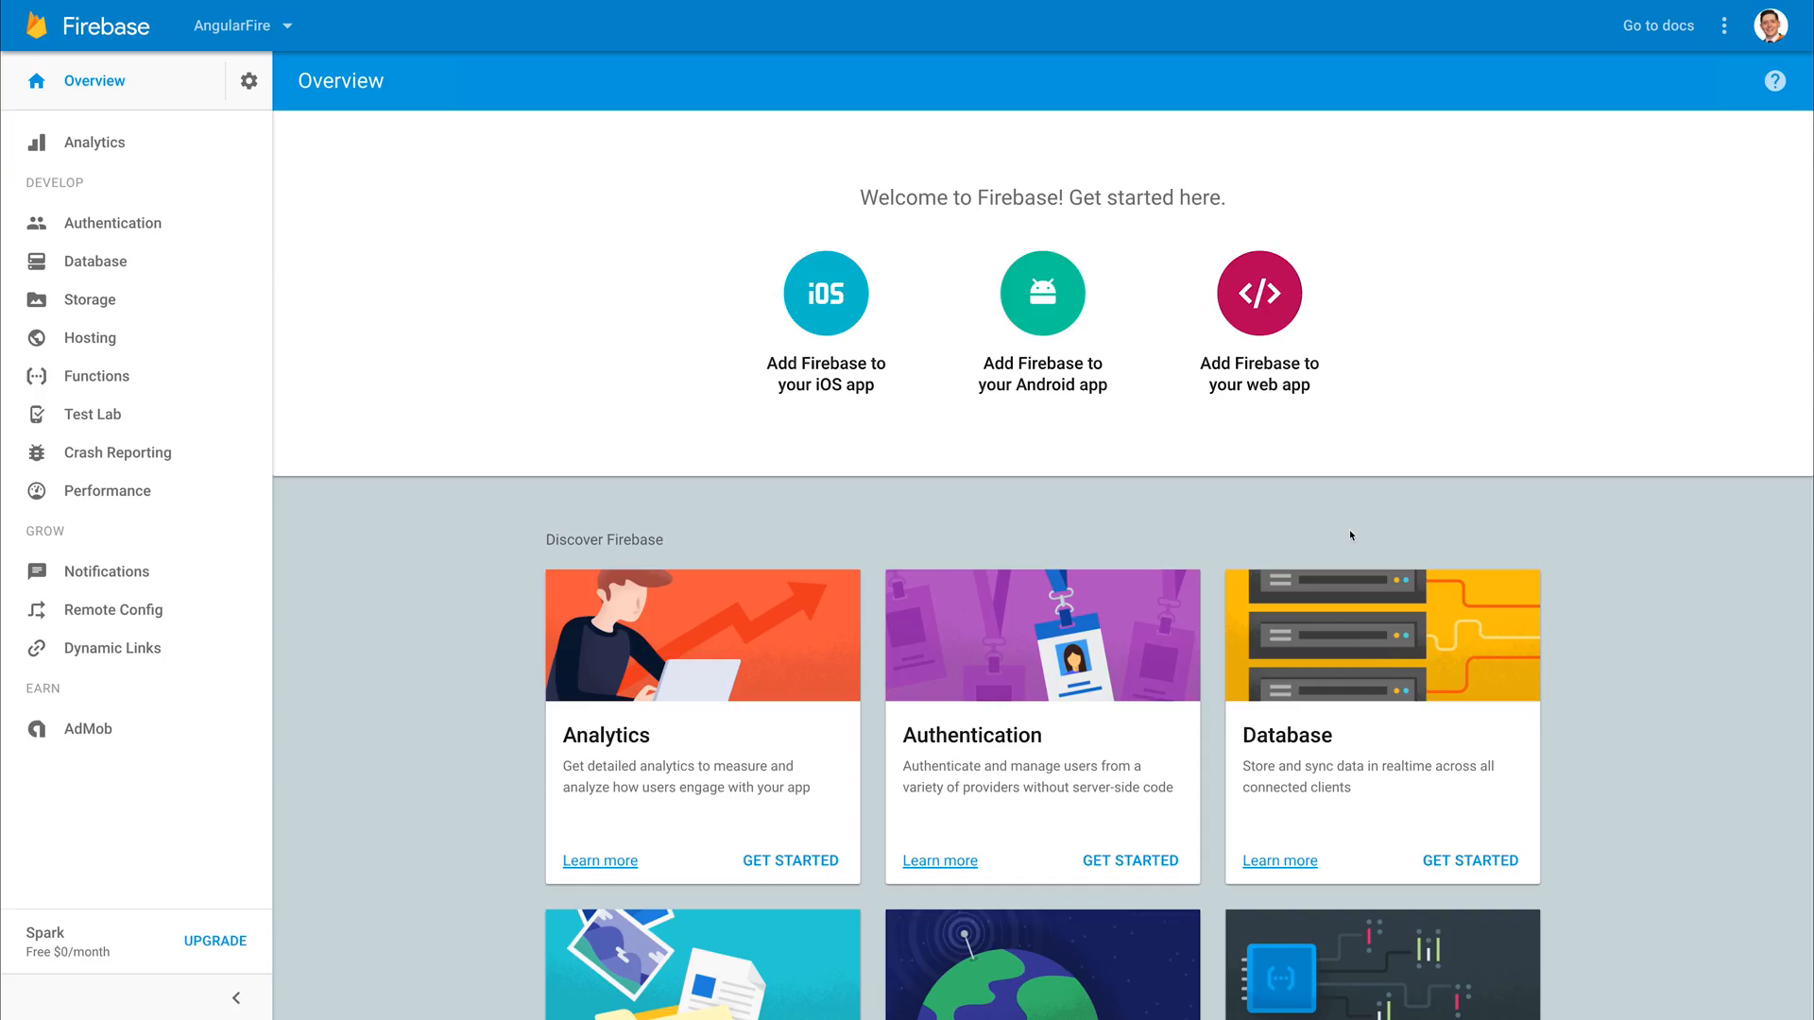
mouse_move(1440, 406)
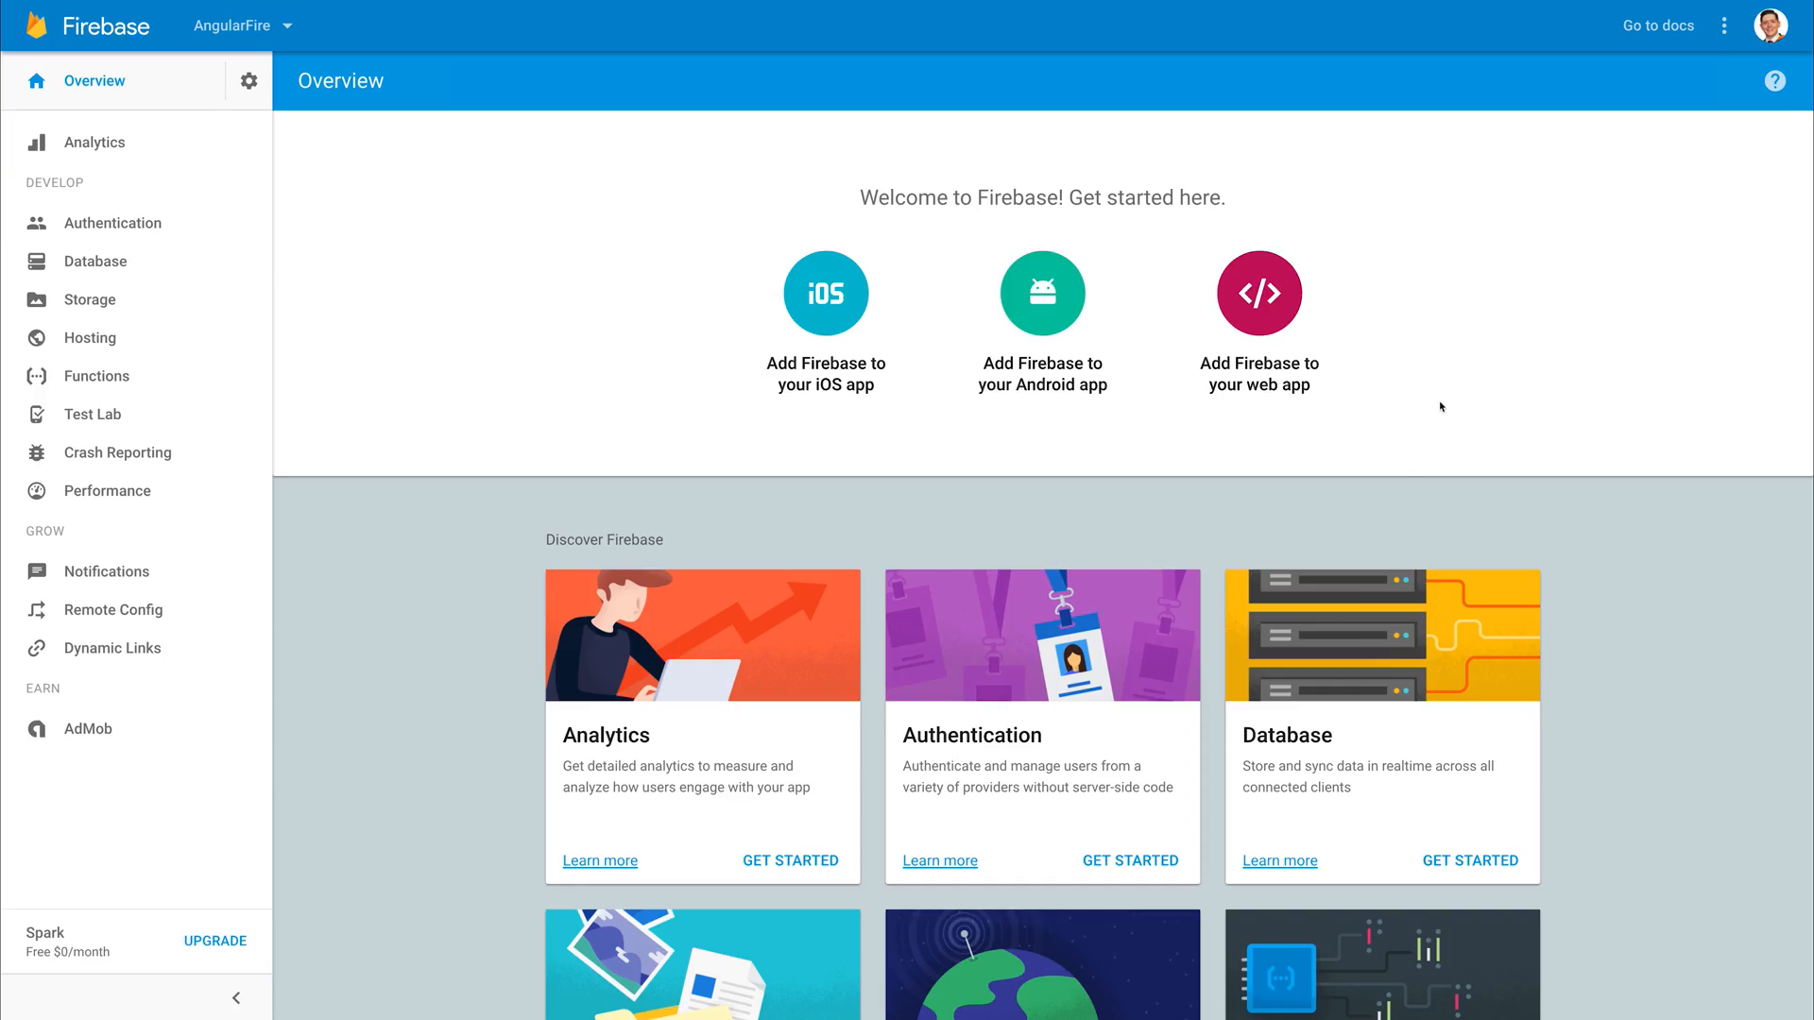
mouse_move(1292, 406)
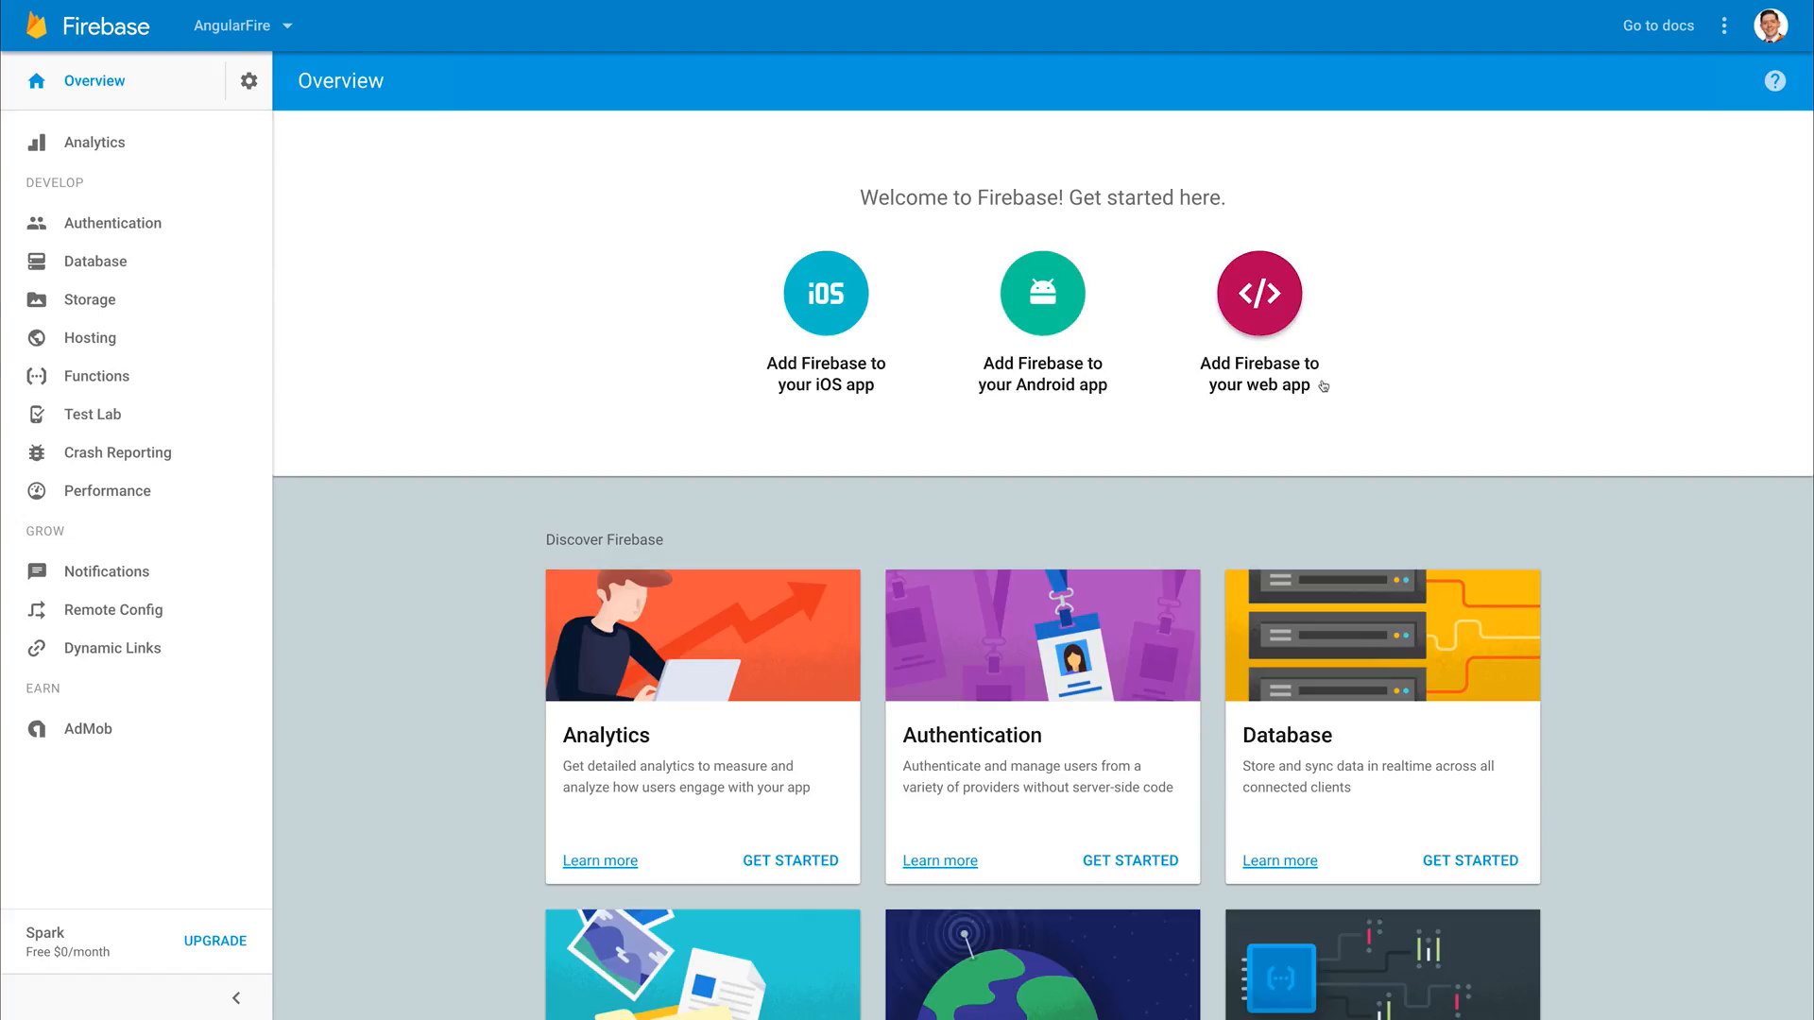
left_click(1257, 293)
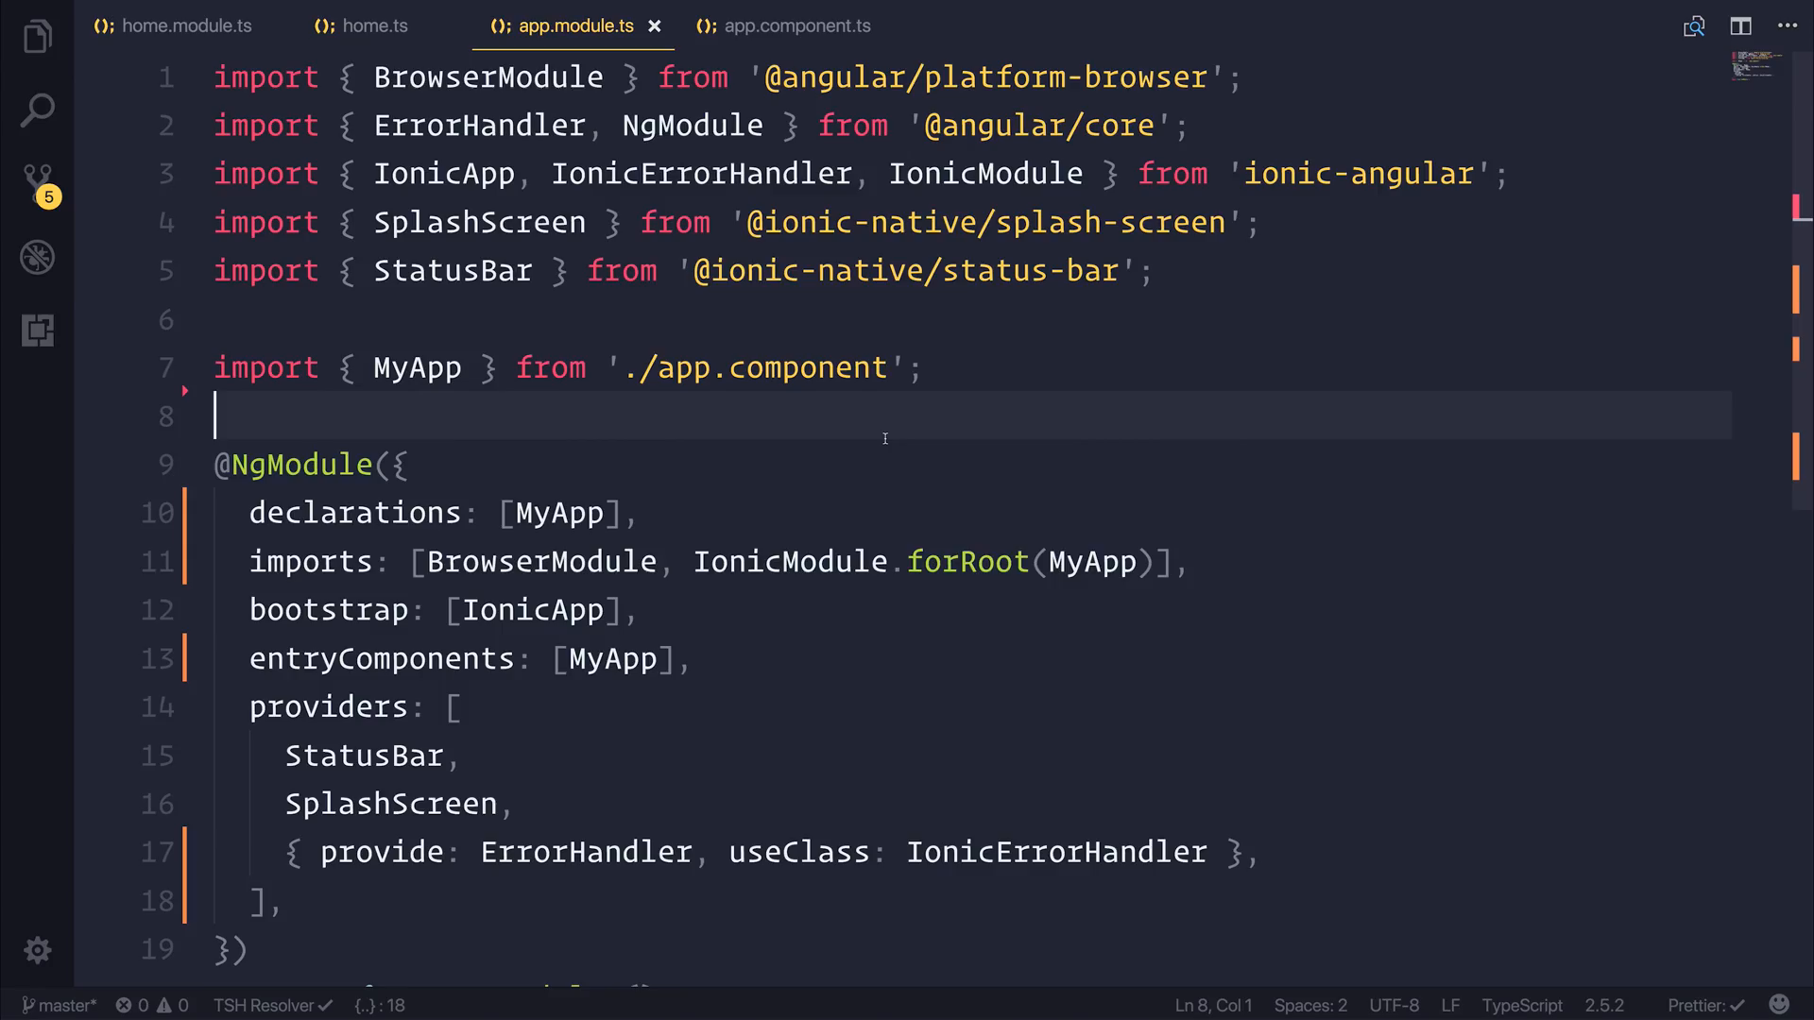
- Create firebase.credentials.ts in src/app and begin typing 'export'
left_click(38, 37)
type("firebase.creden")
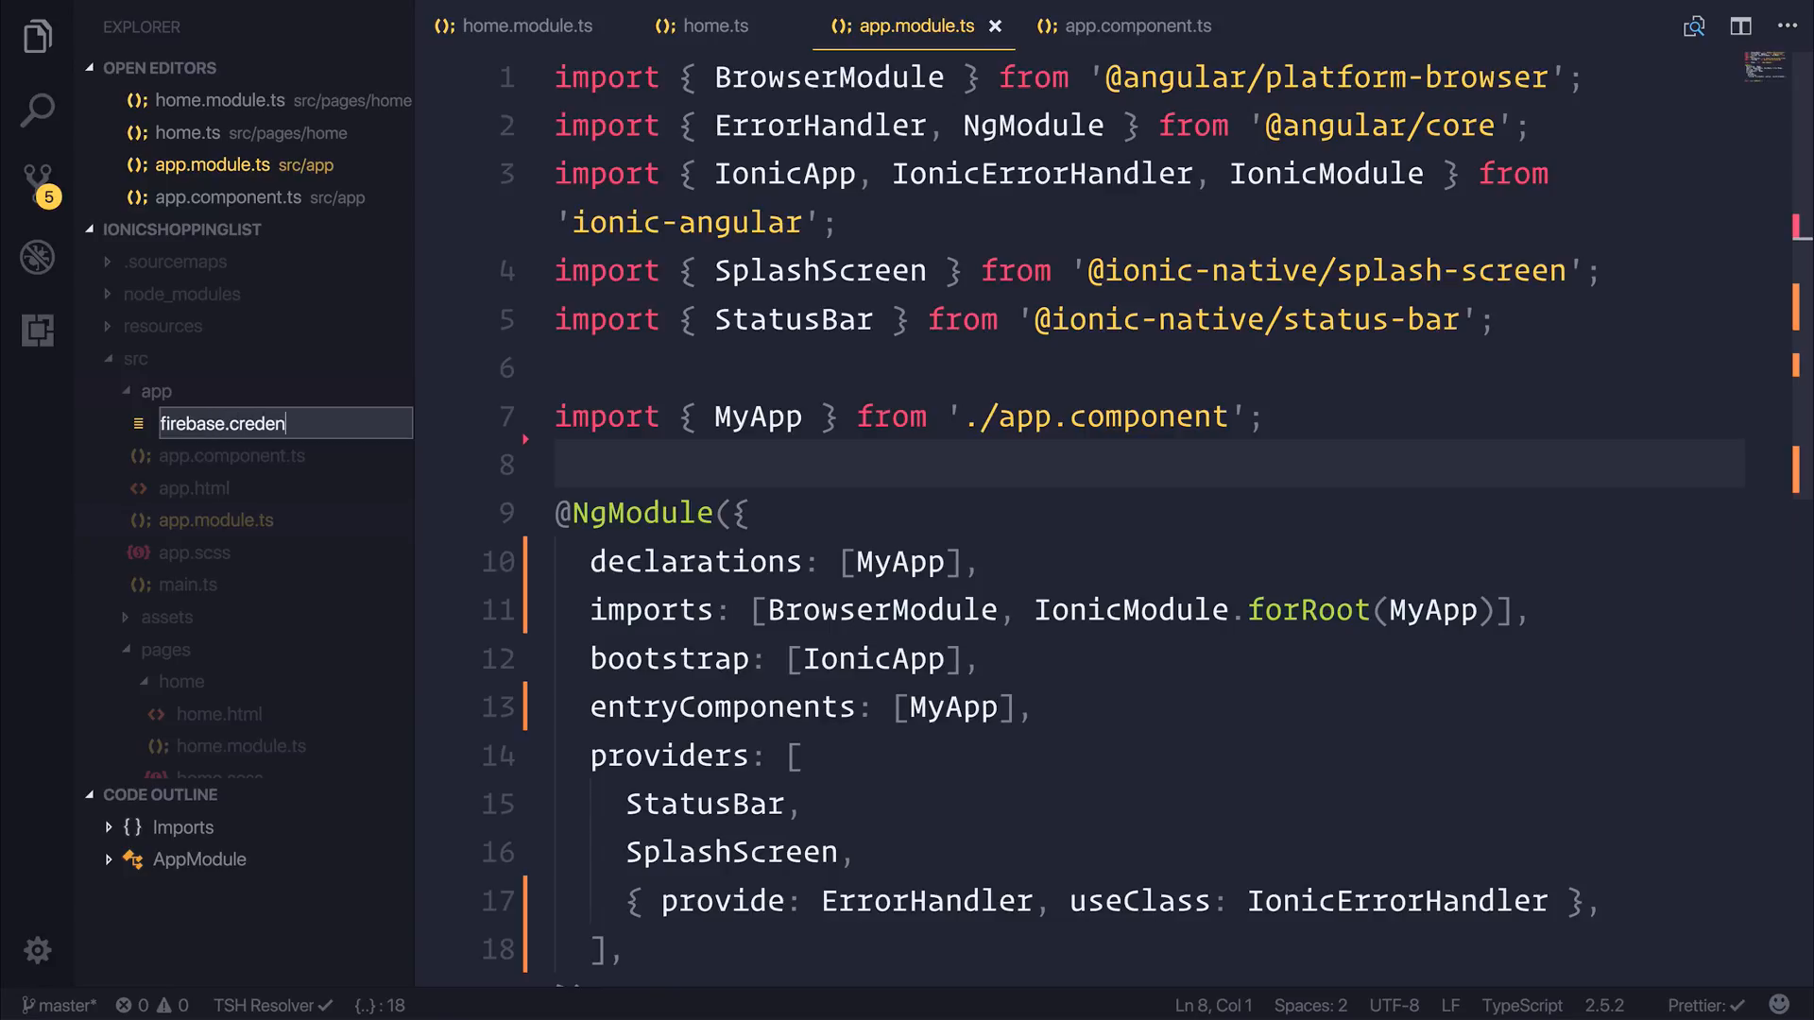
type("export const FIREBASE_CONFIG")
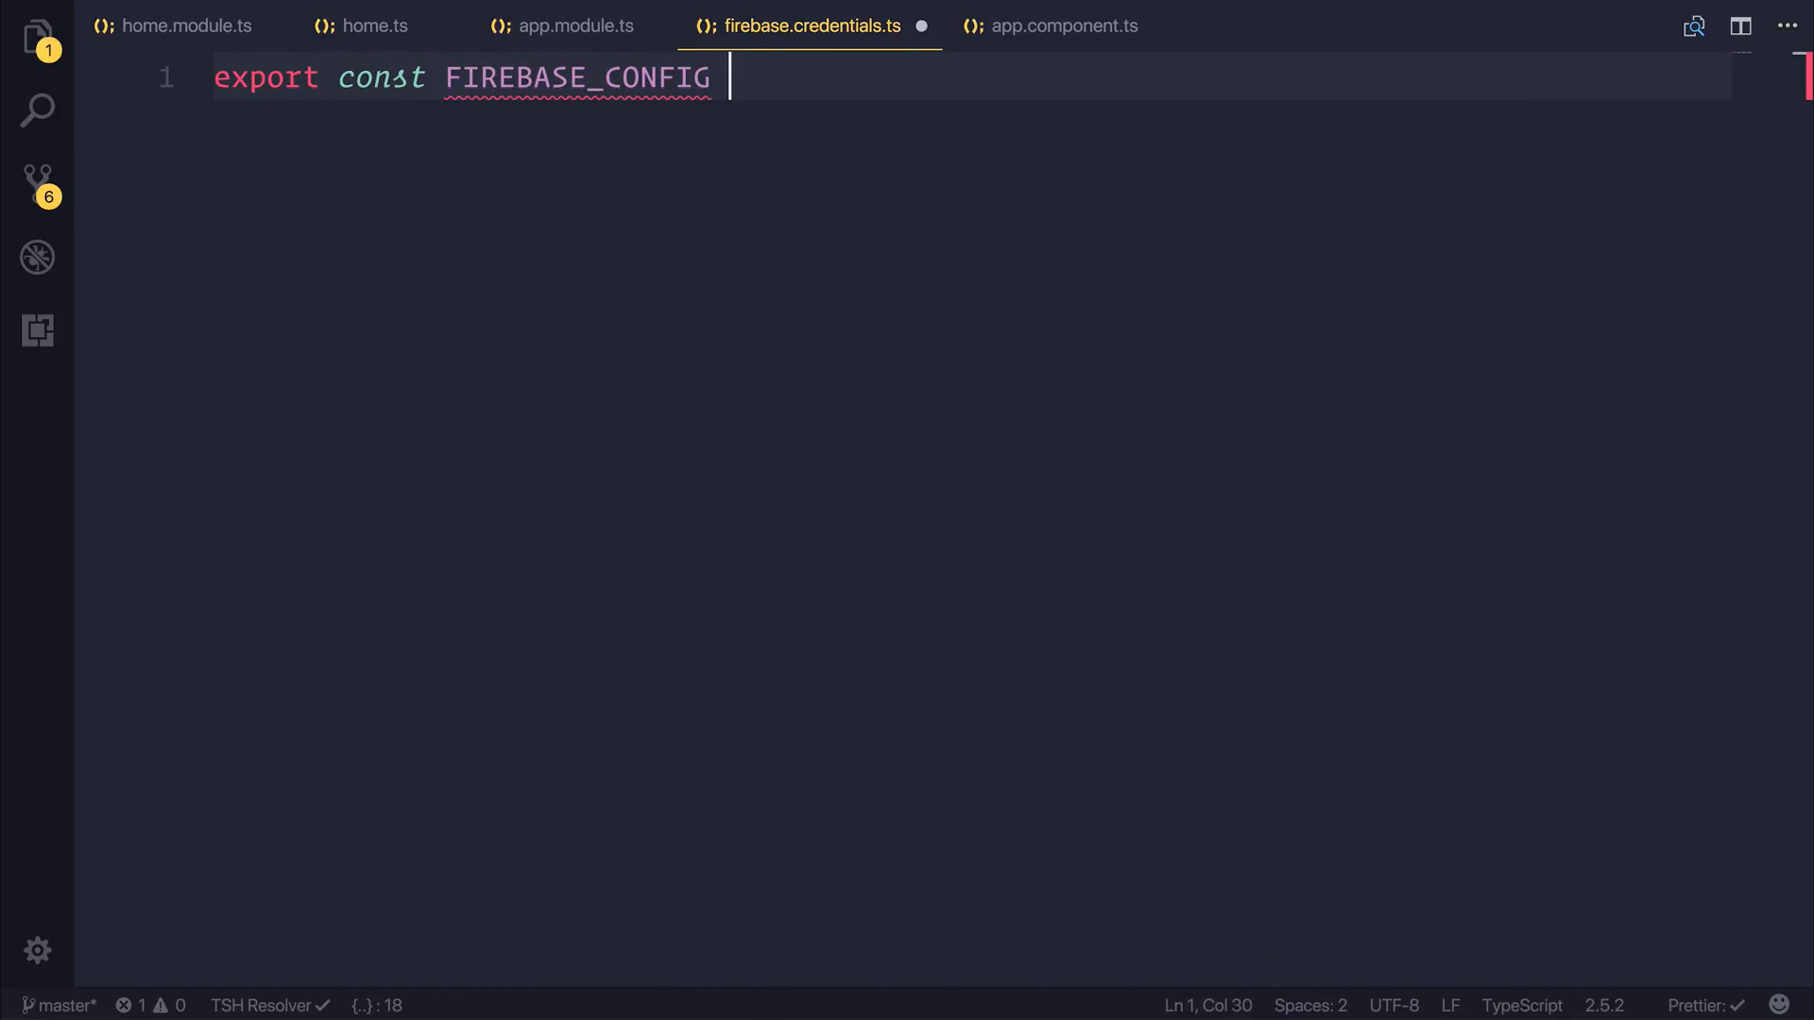
- Complete the FIREBASE_CONFIG export with '= {}' as an empty object
type("= {}")
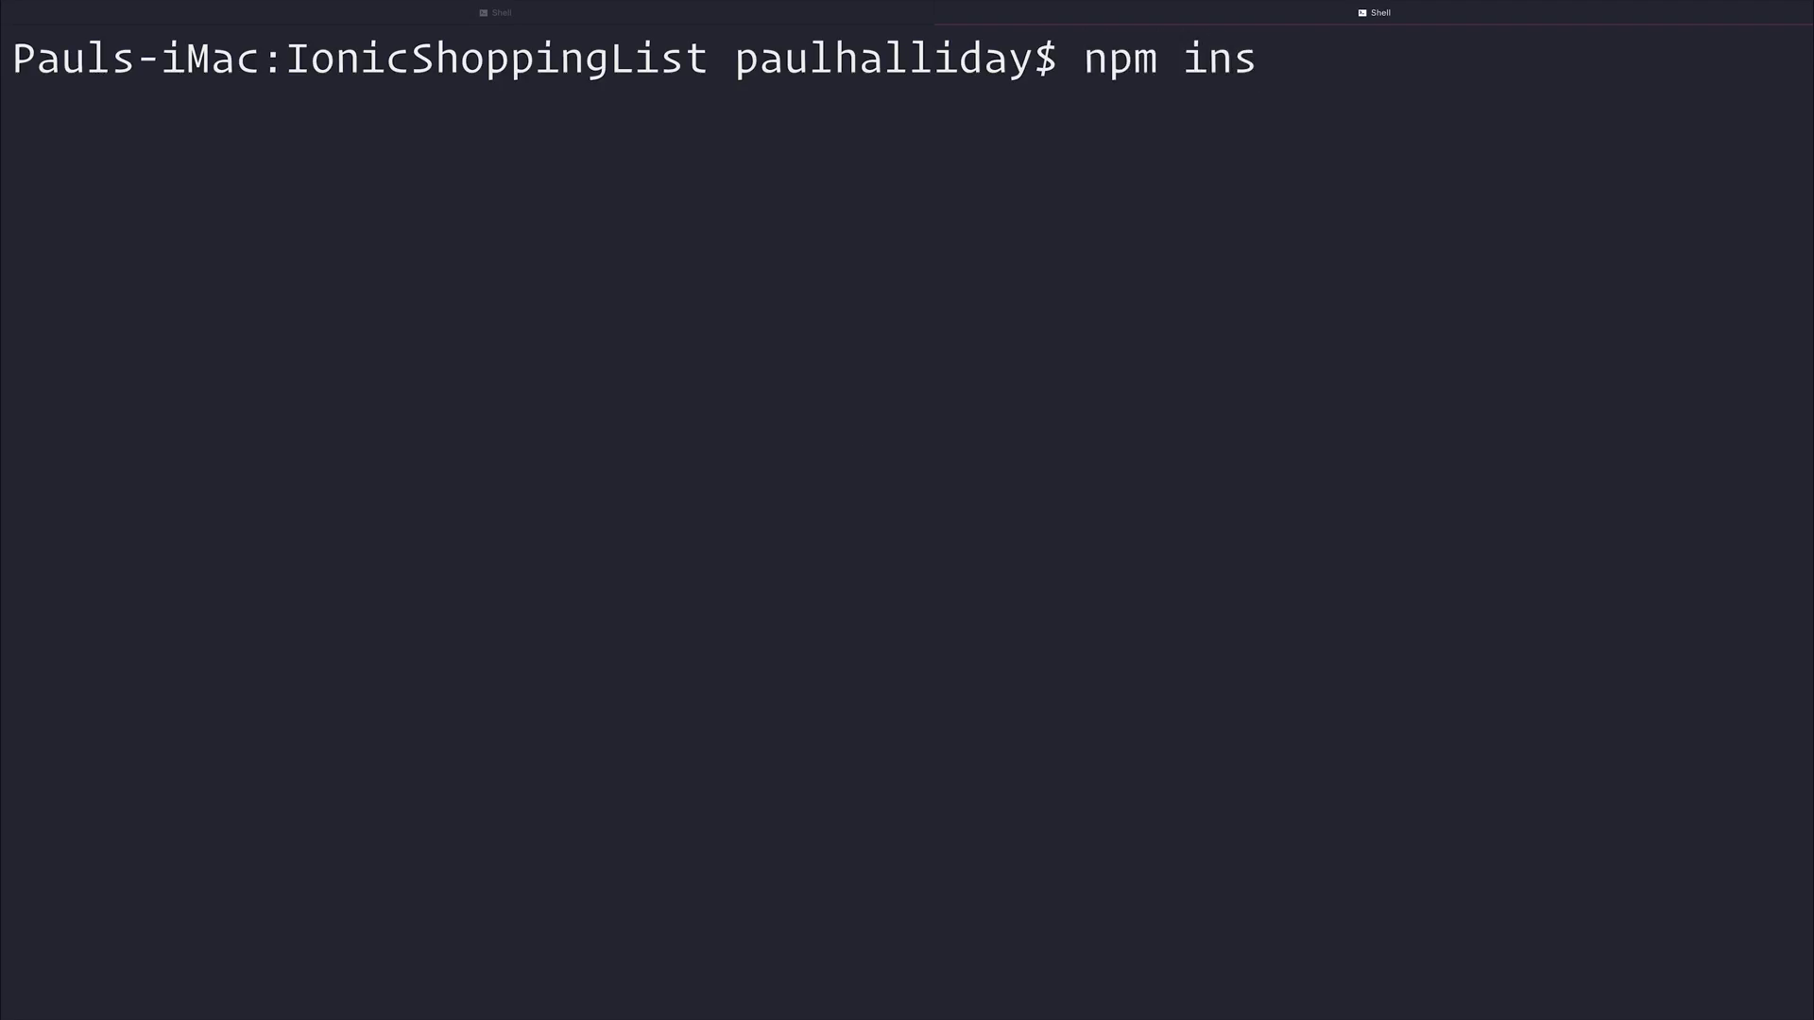
- Type 'npm install firebase angularfire2 --save' in the project terminal
type("tall firebase angular")
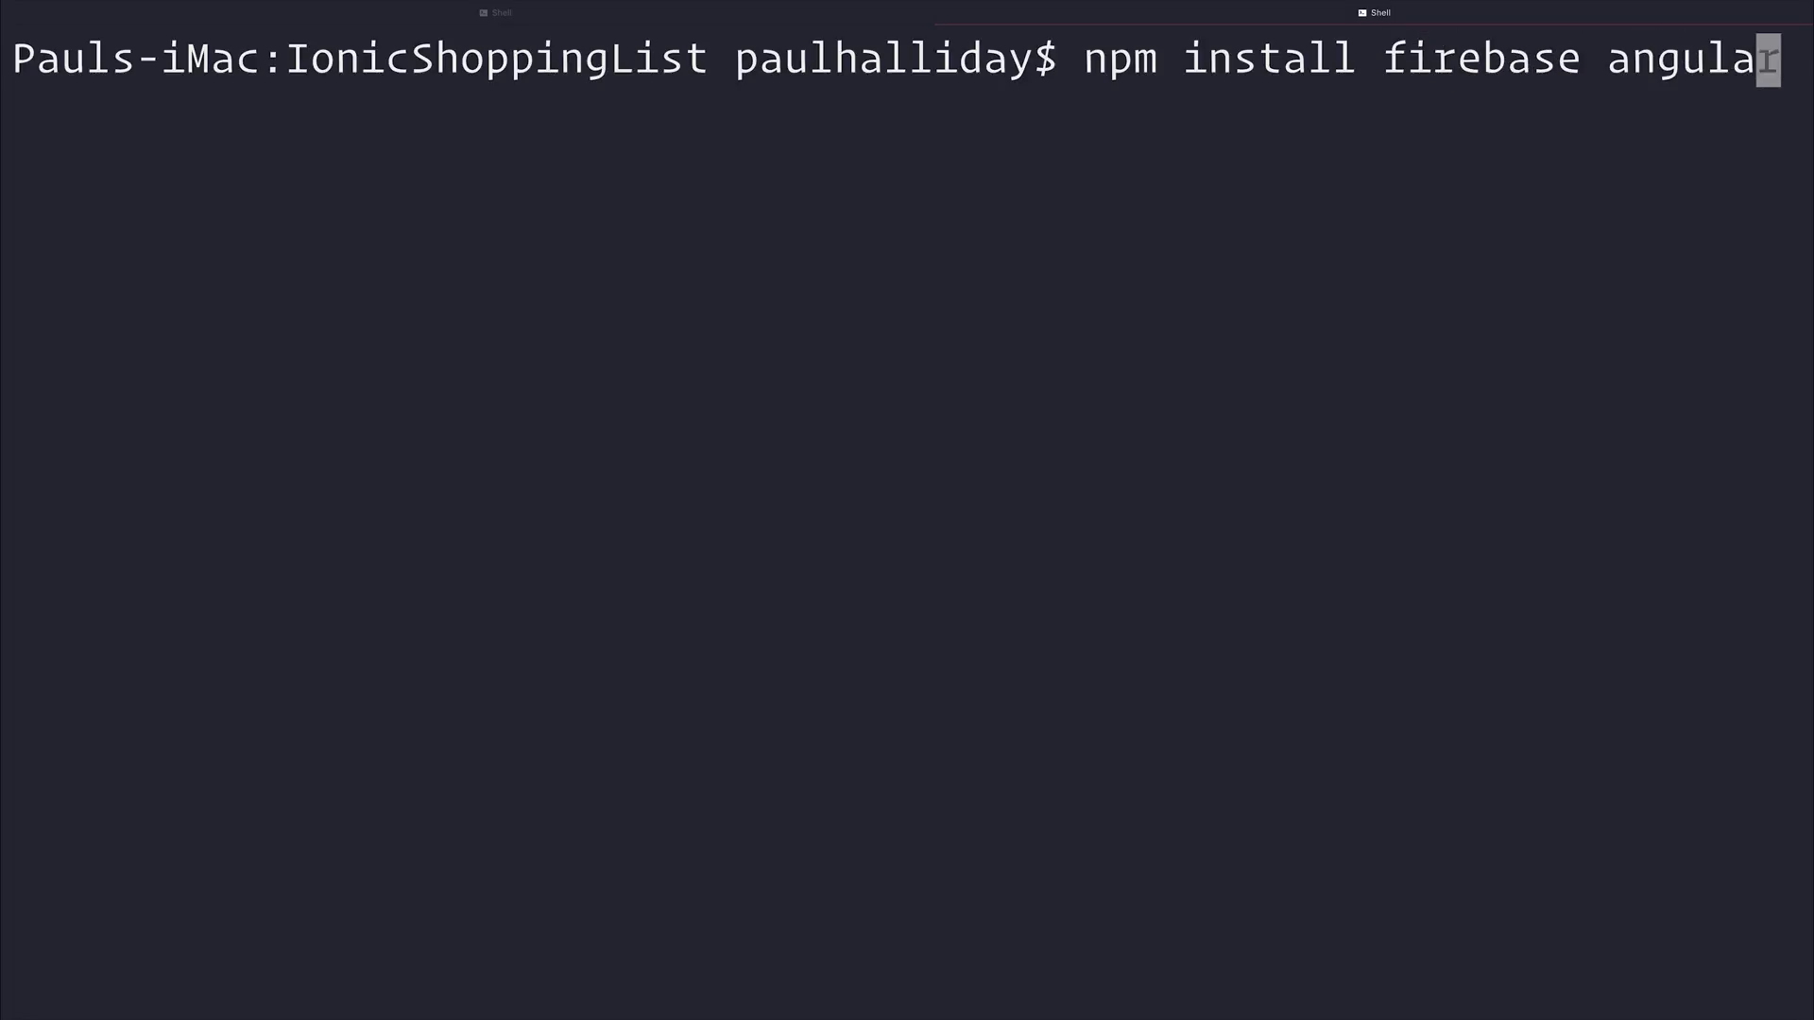
type("fire2")
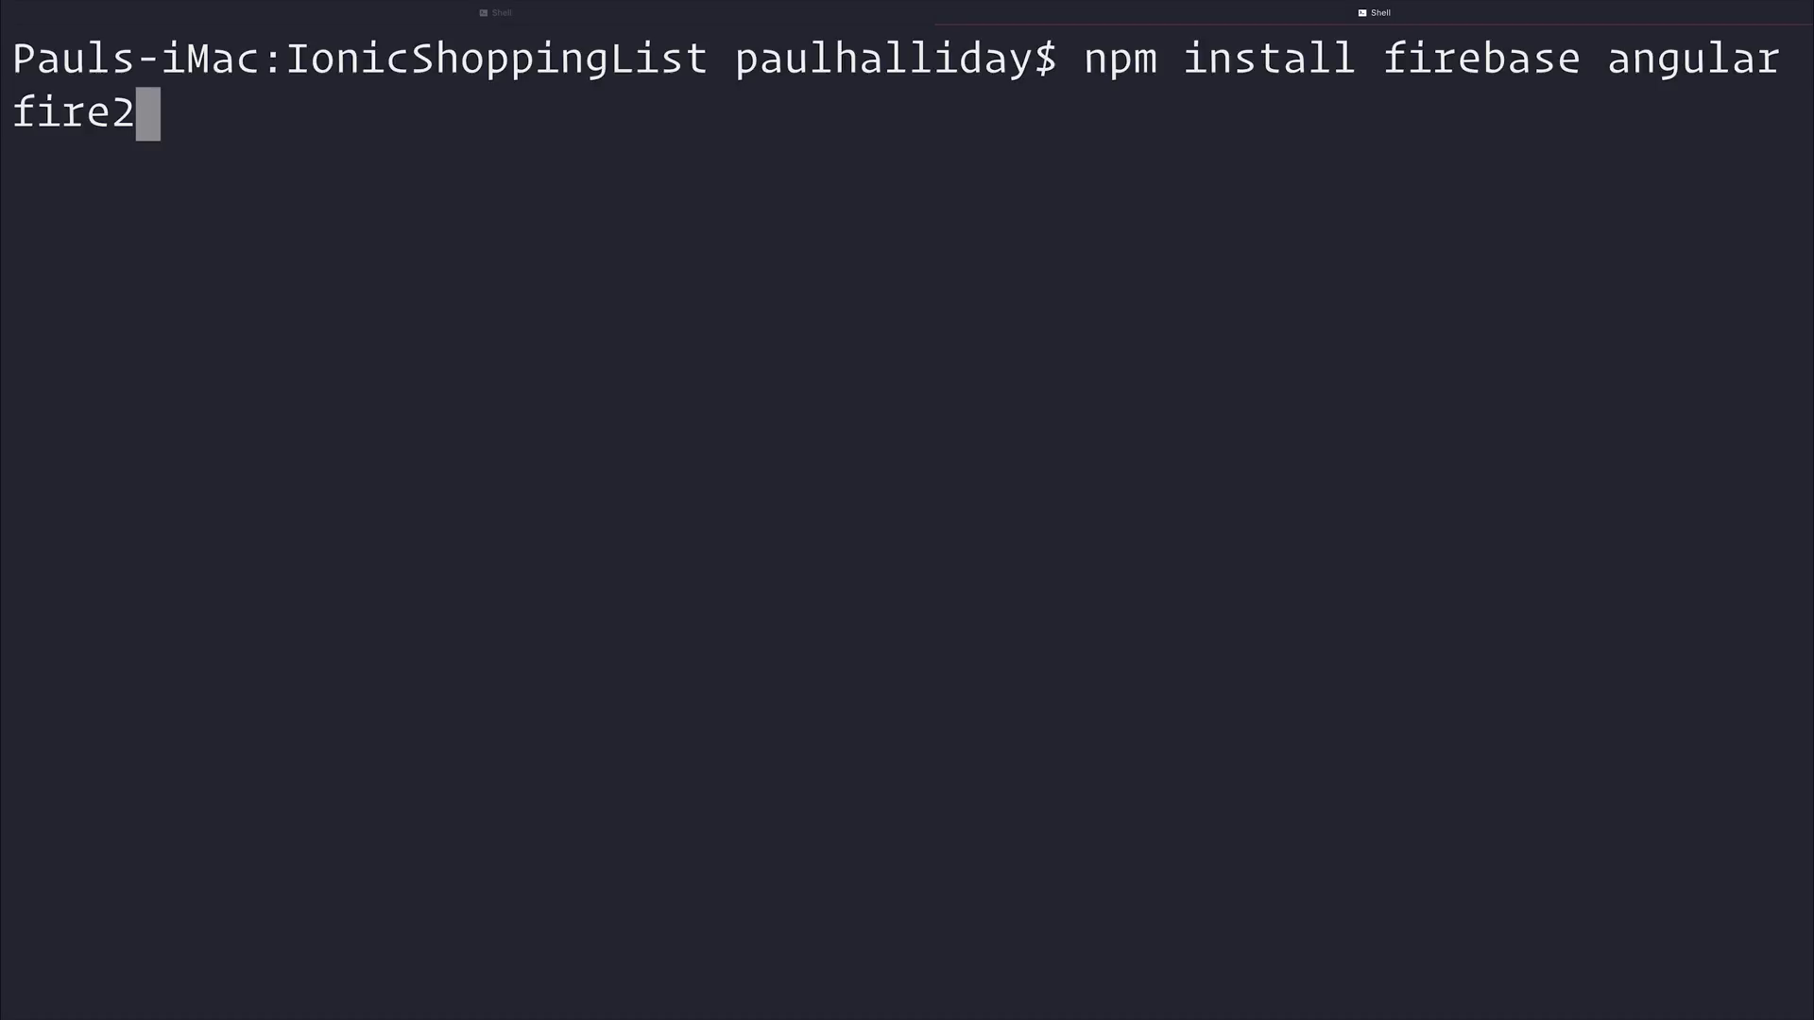
type("--save")
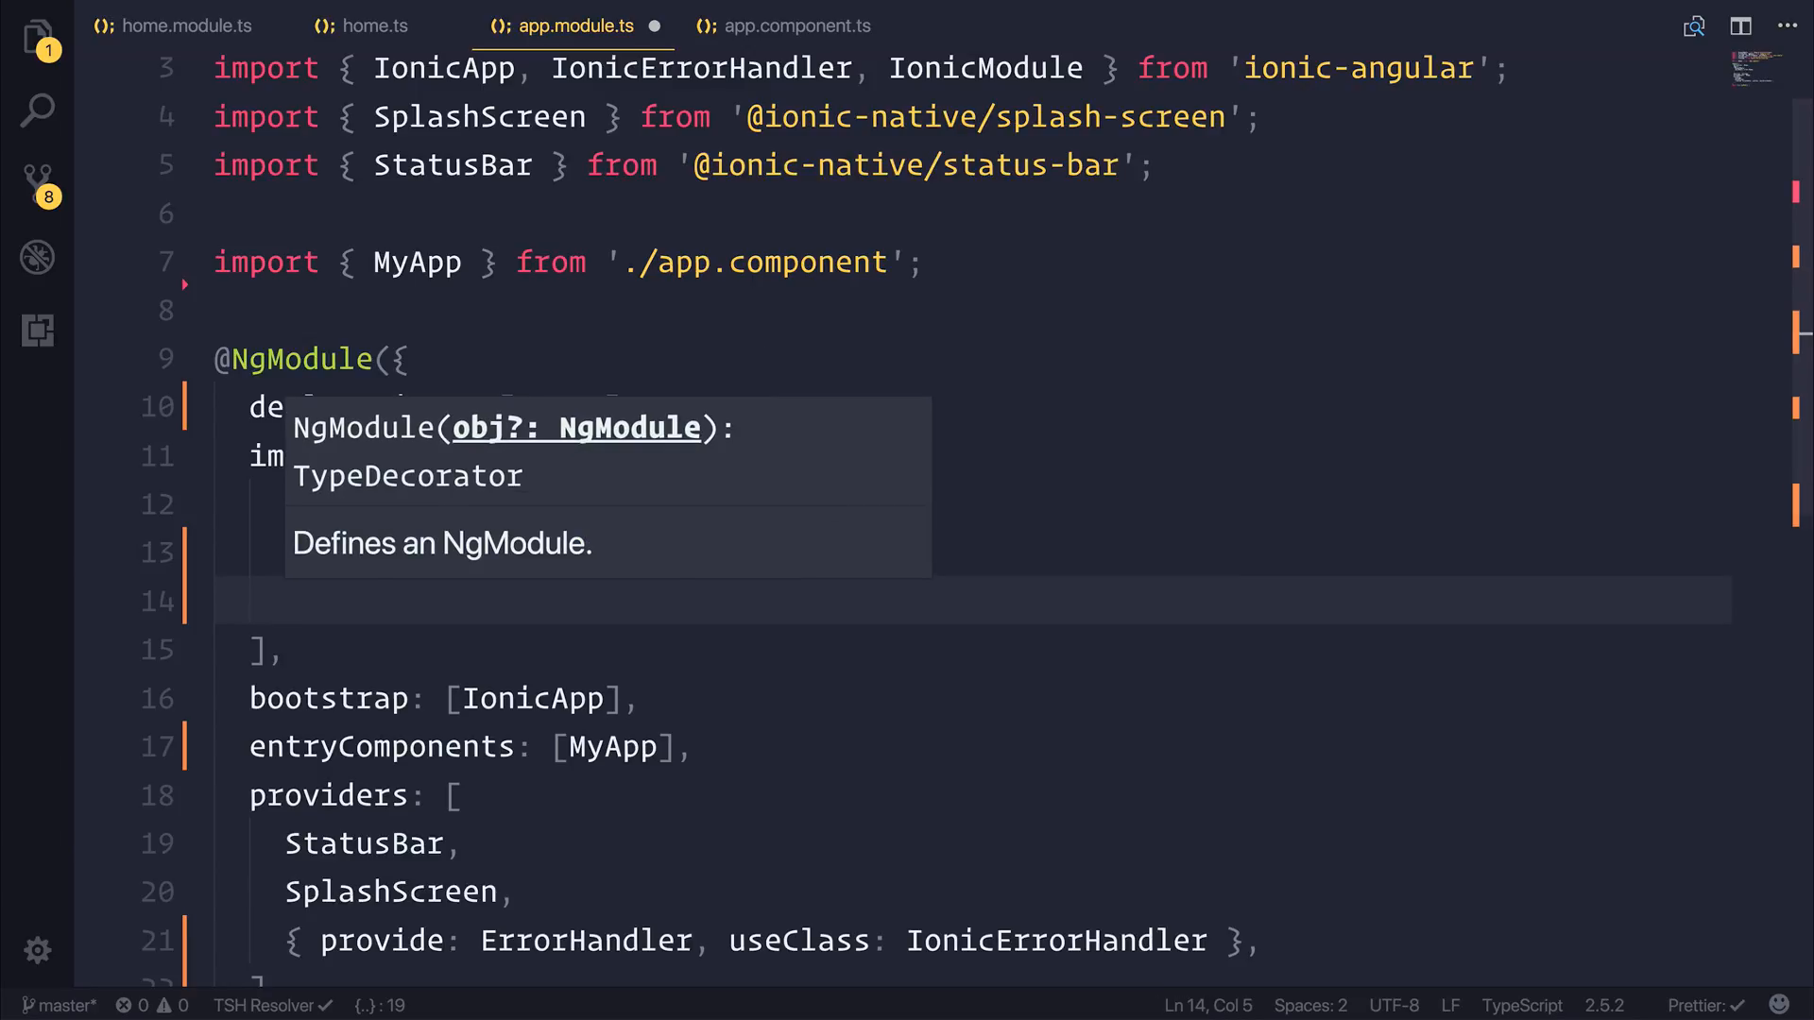
- Add AngularFireModule.initializeApp(FIREBASE_CONFIG) to imports, auto-importing FIREBASE_CONFIG from the credentials file
type("AngularFireModule")
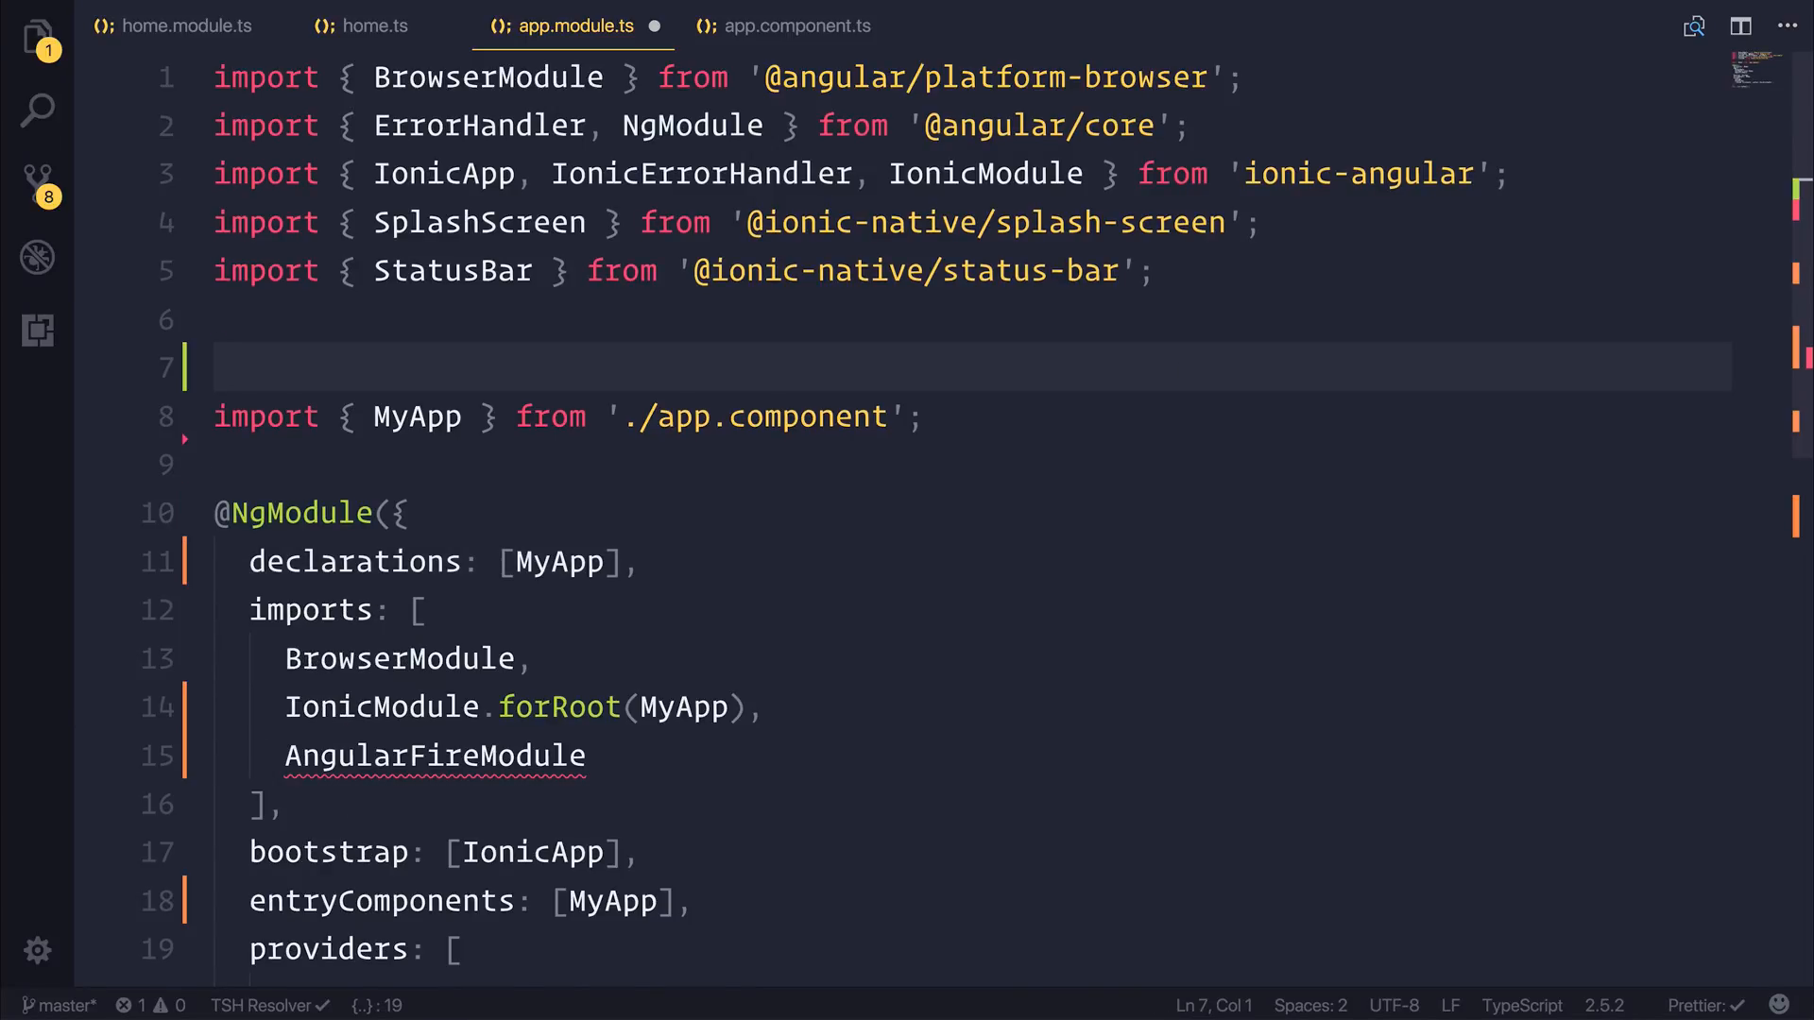
type(".init")
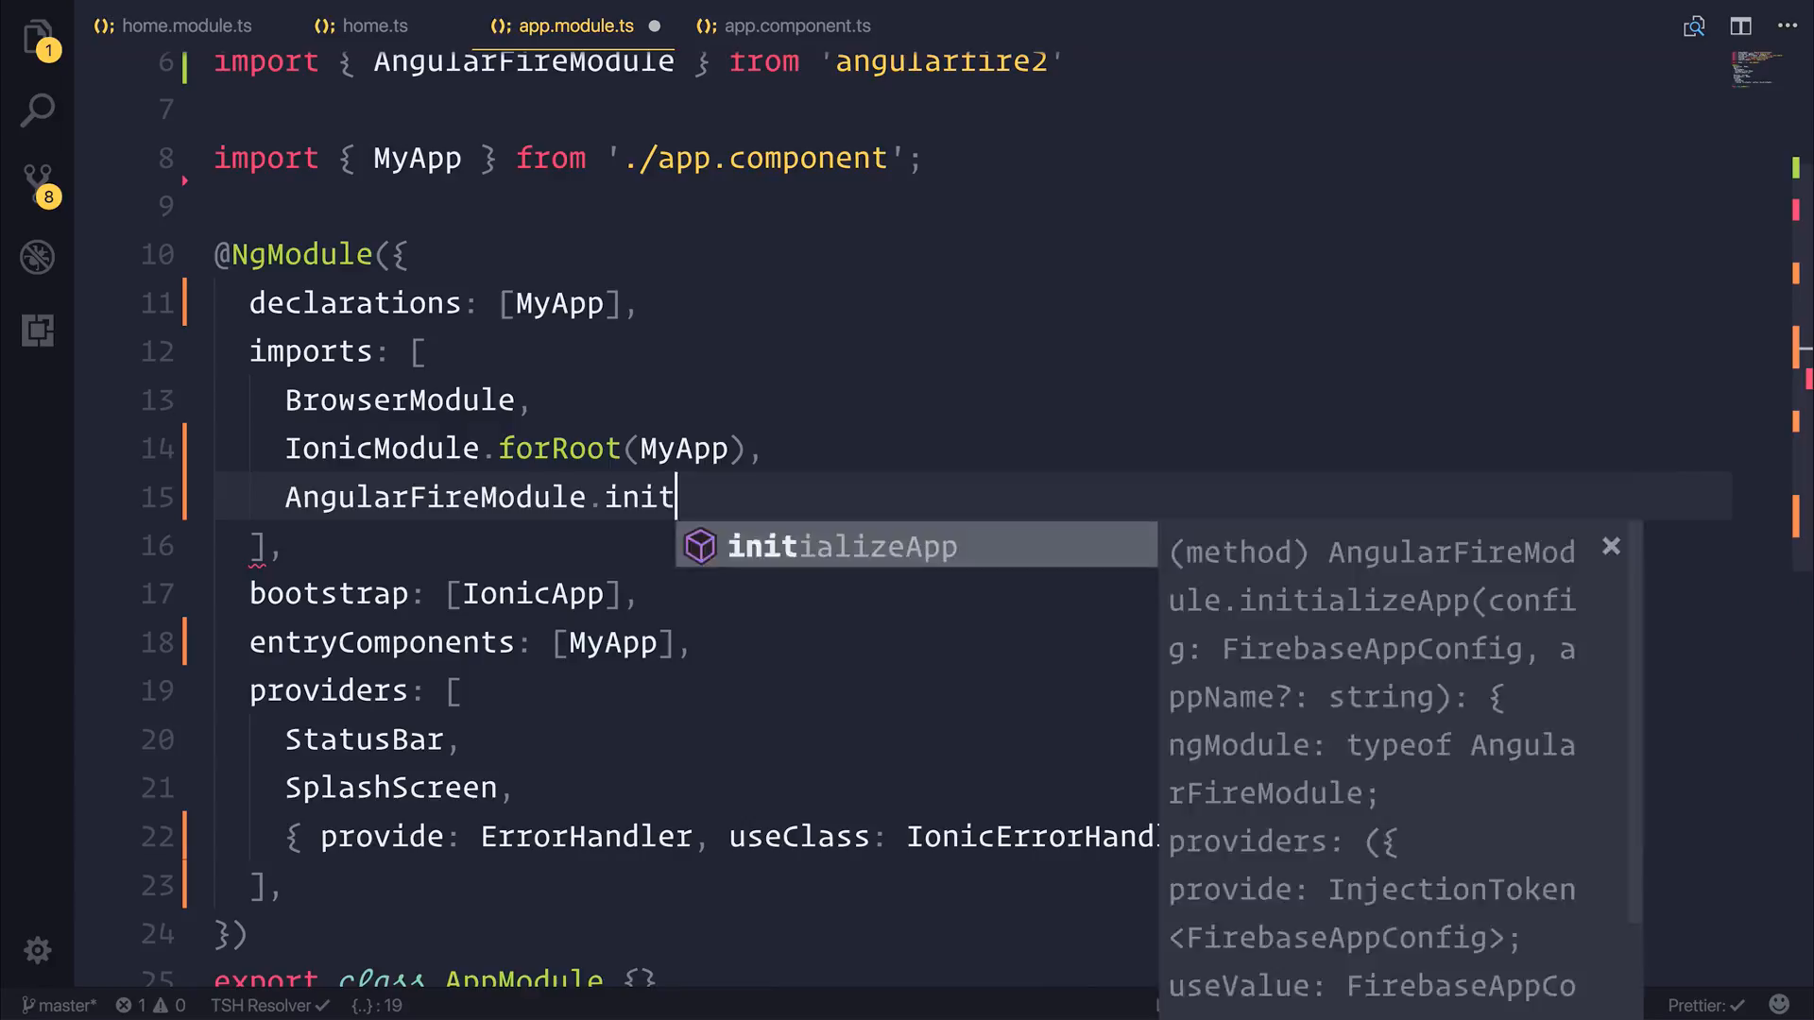
type("ializeApp(FIREBASE")
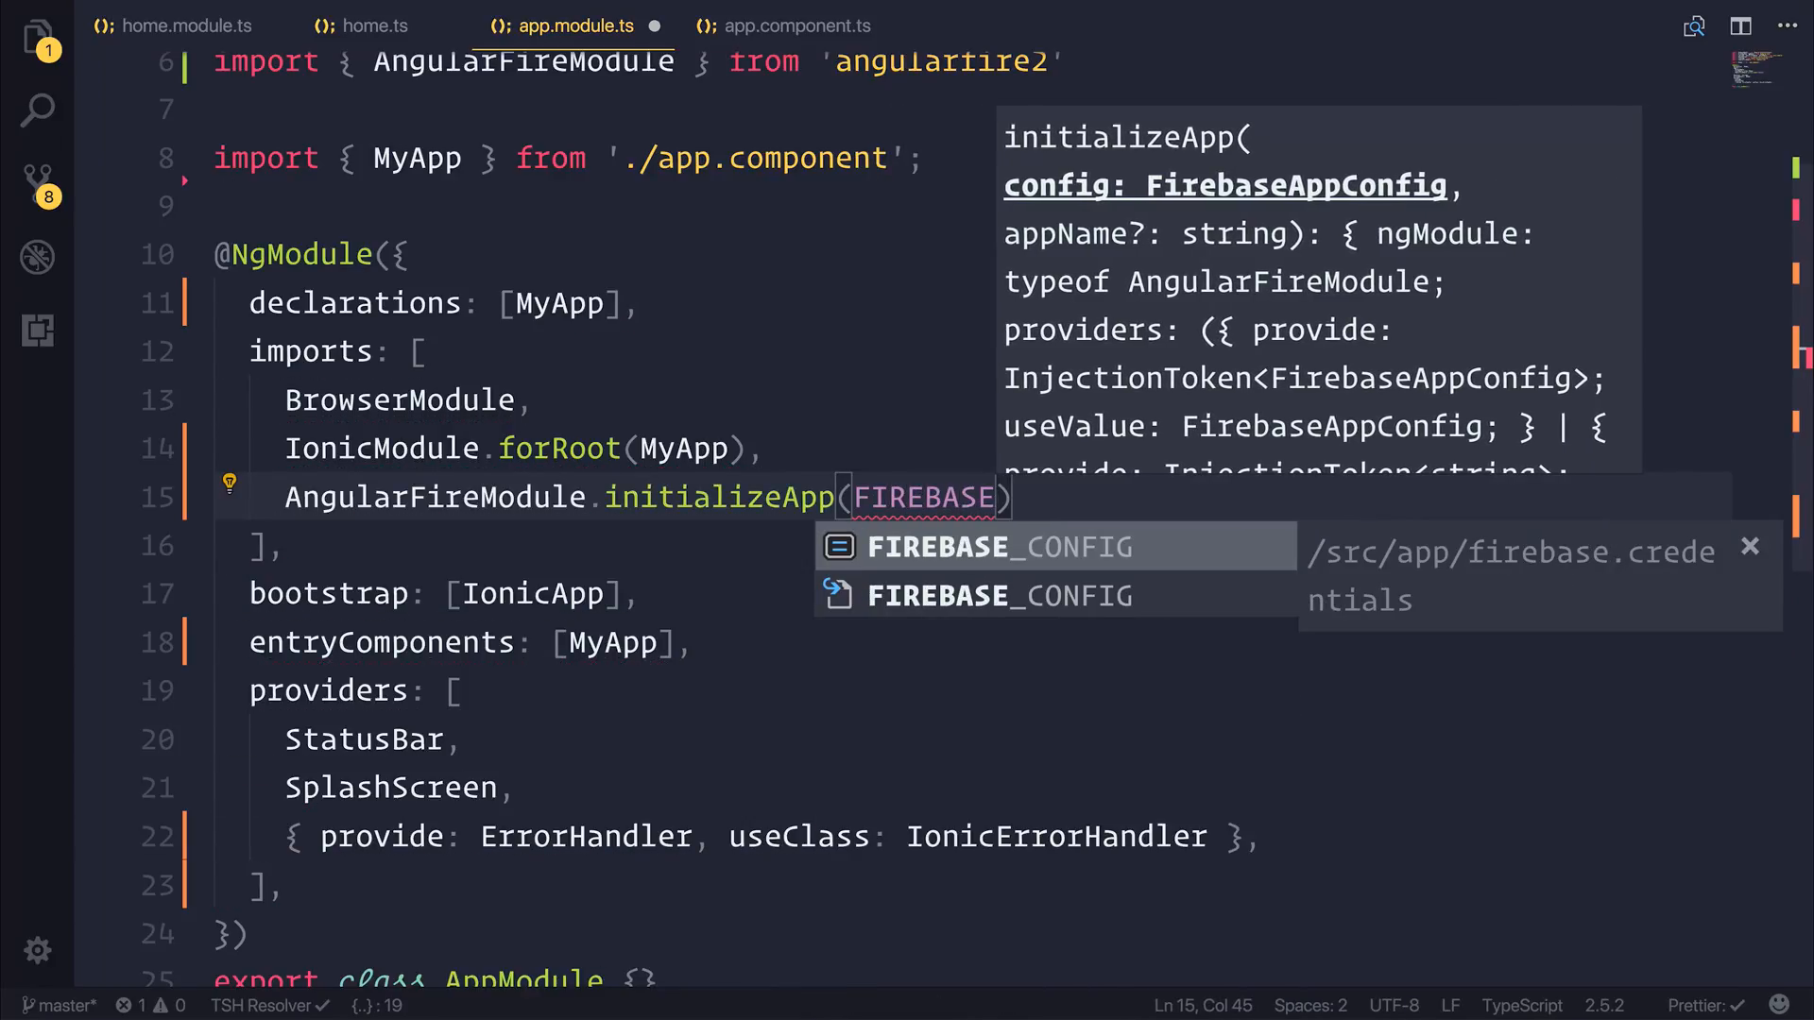
left_click(998, 547)
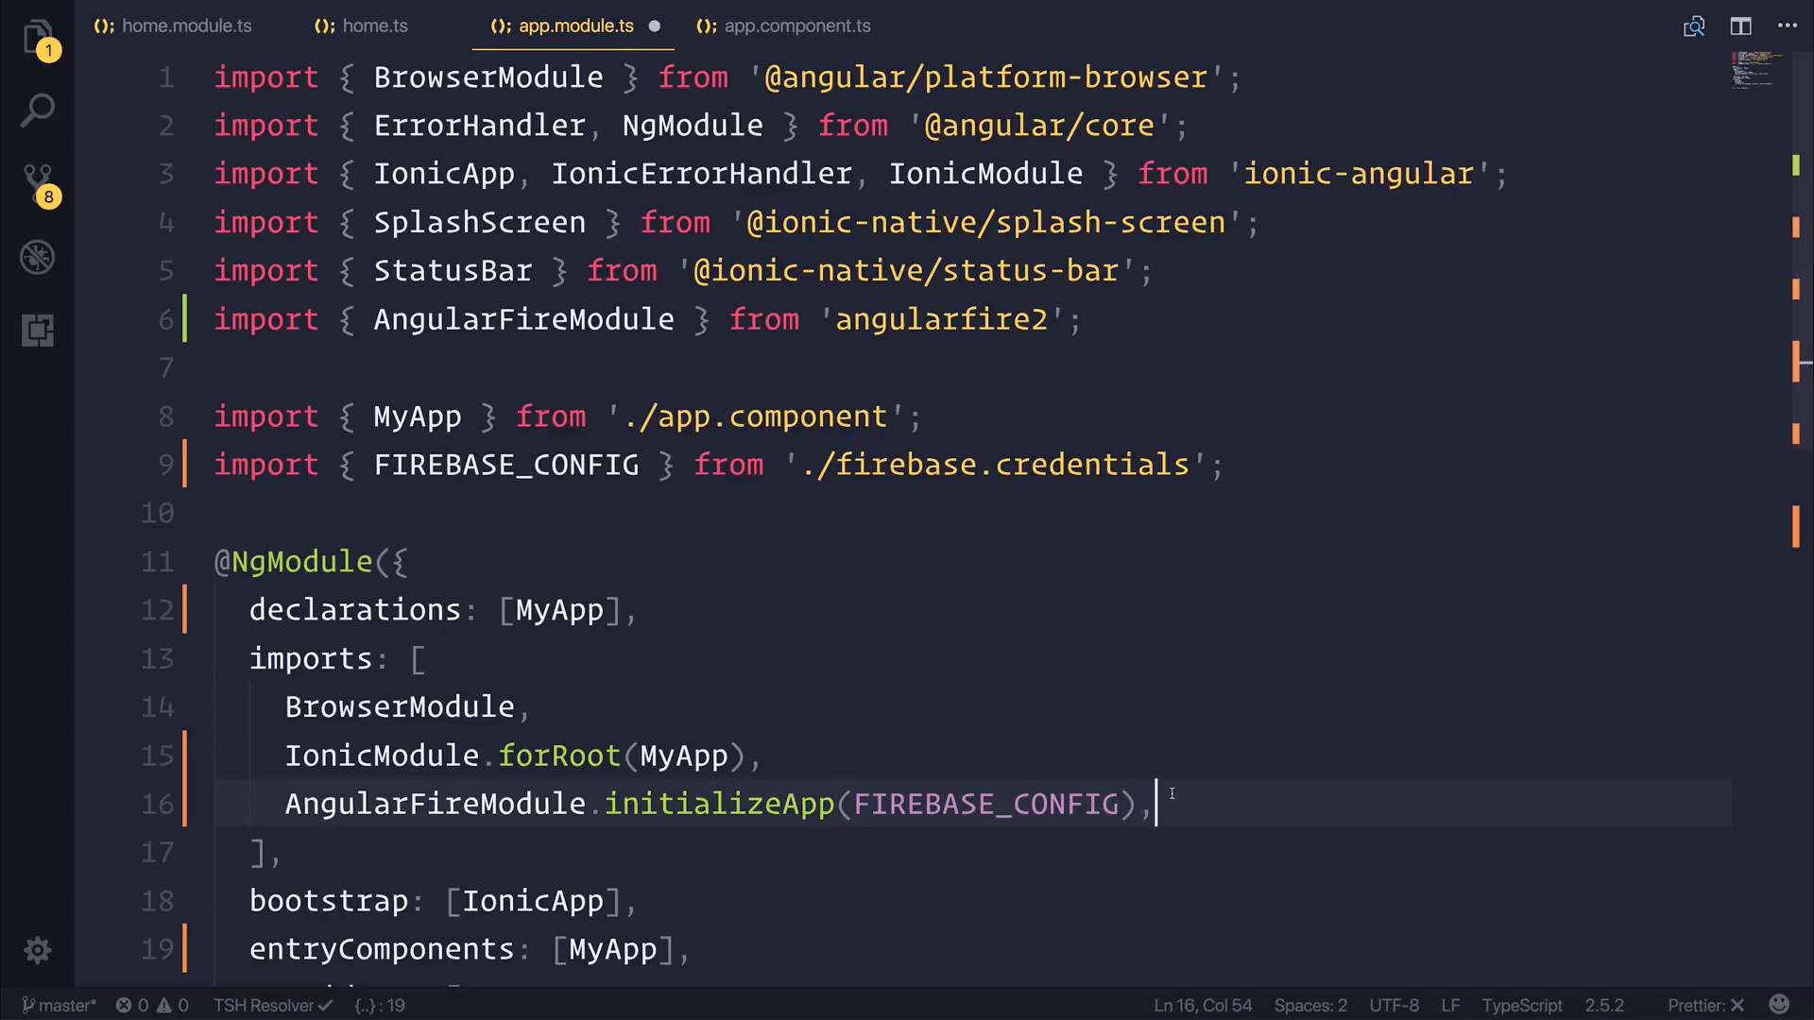
- Add AngularFireDatabaseModule to imports and start its import from 'angularfire2/database'
type("AngularFireDatabaseModu")
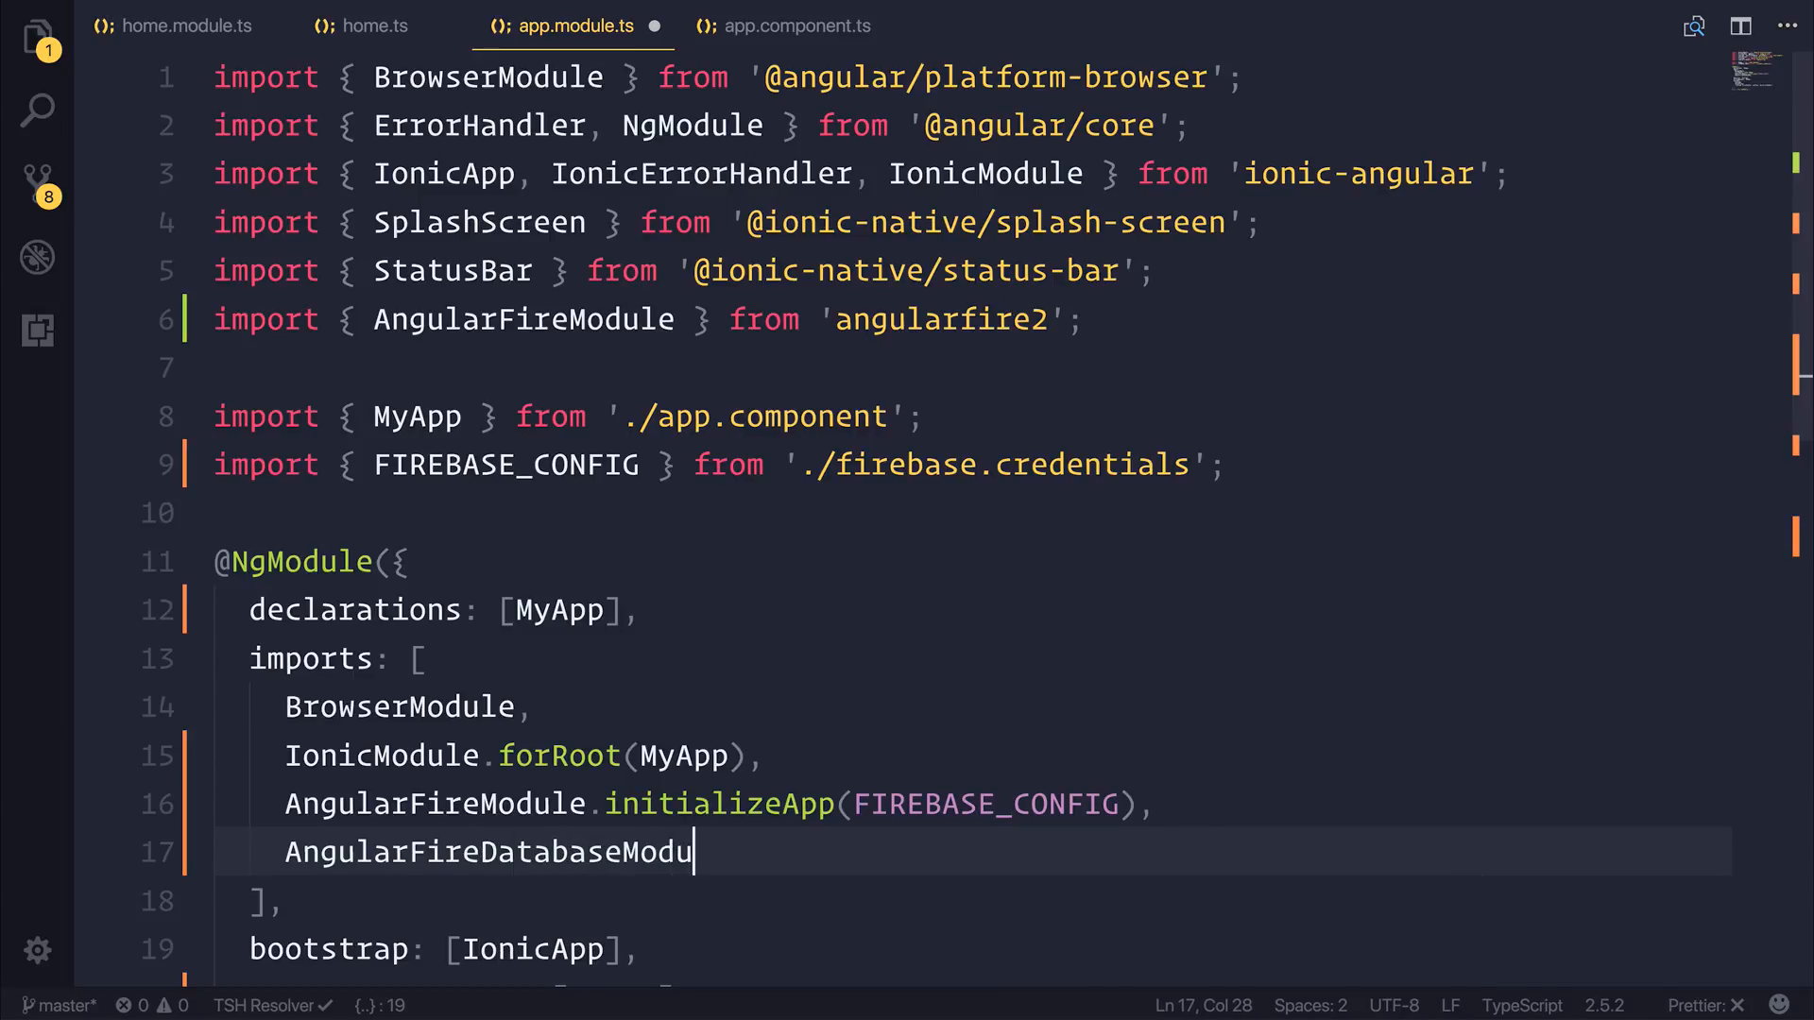
type("import { } fro")
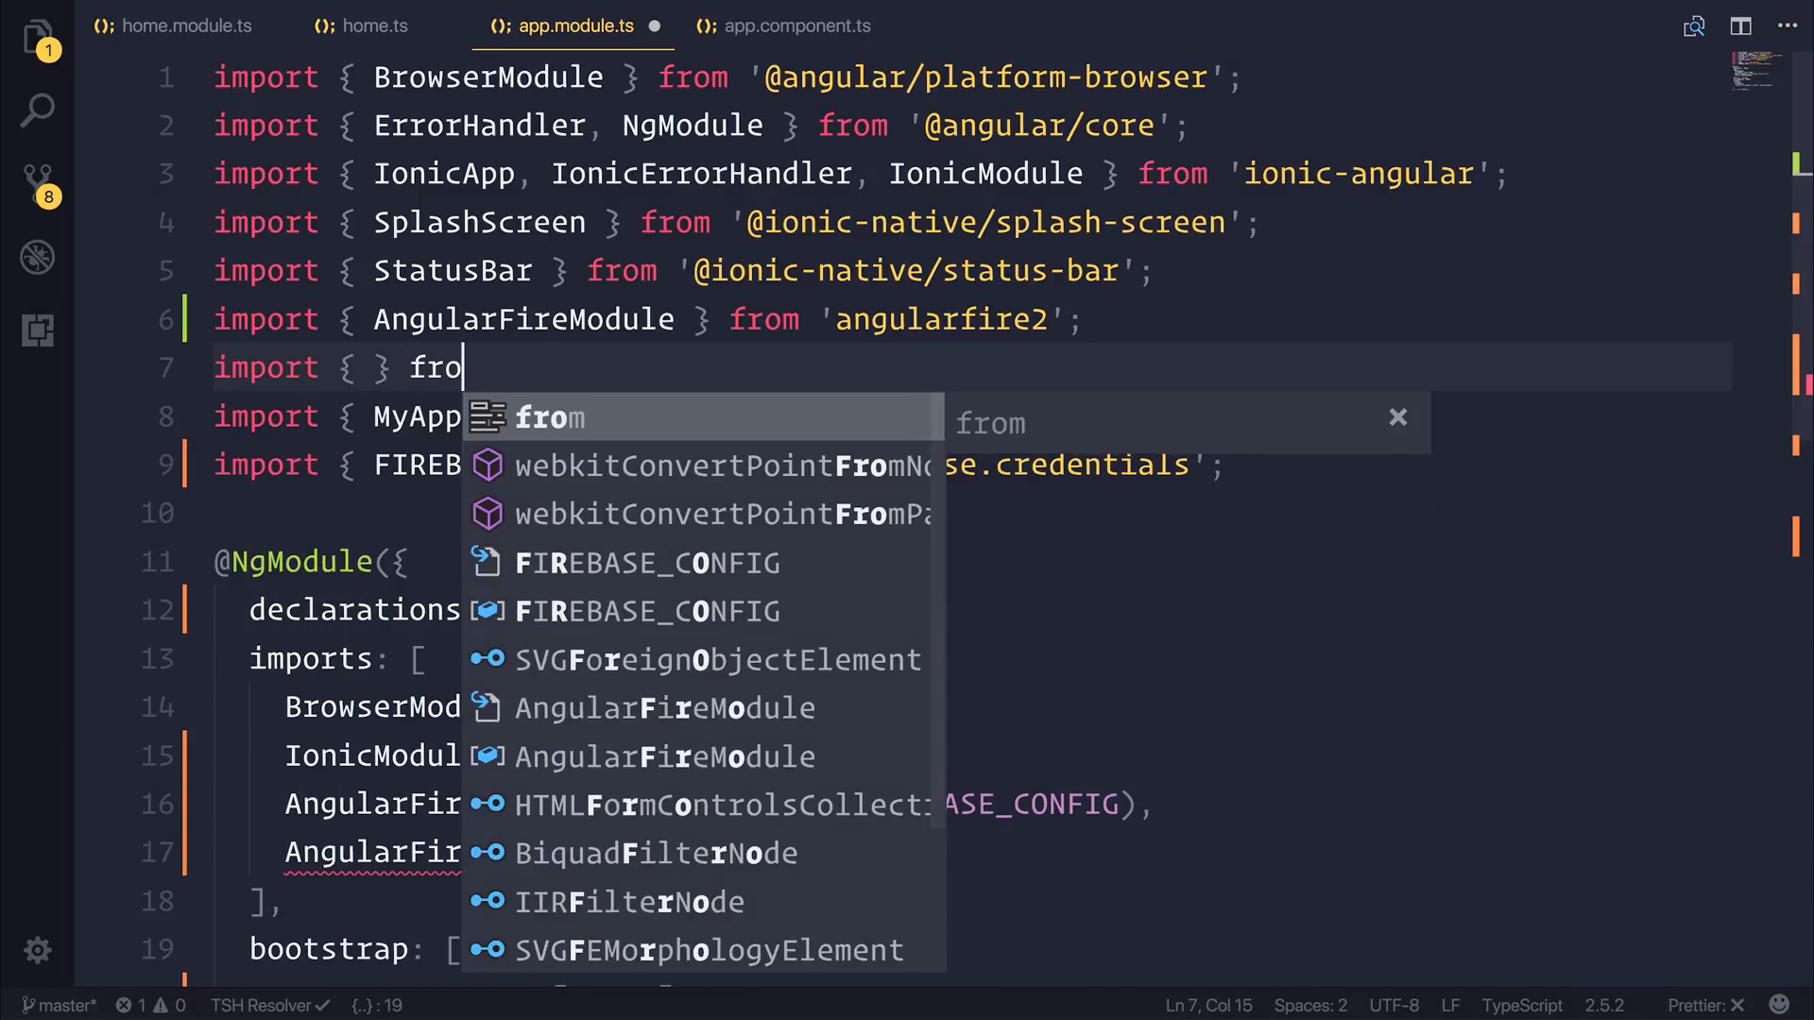
type("'angularfire2'")
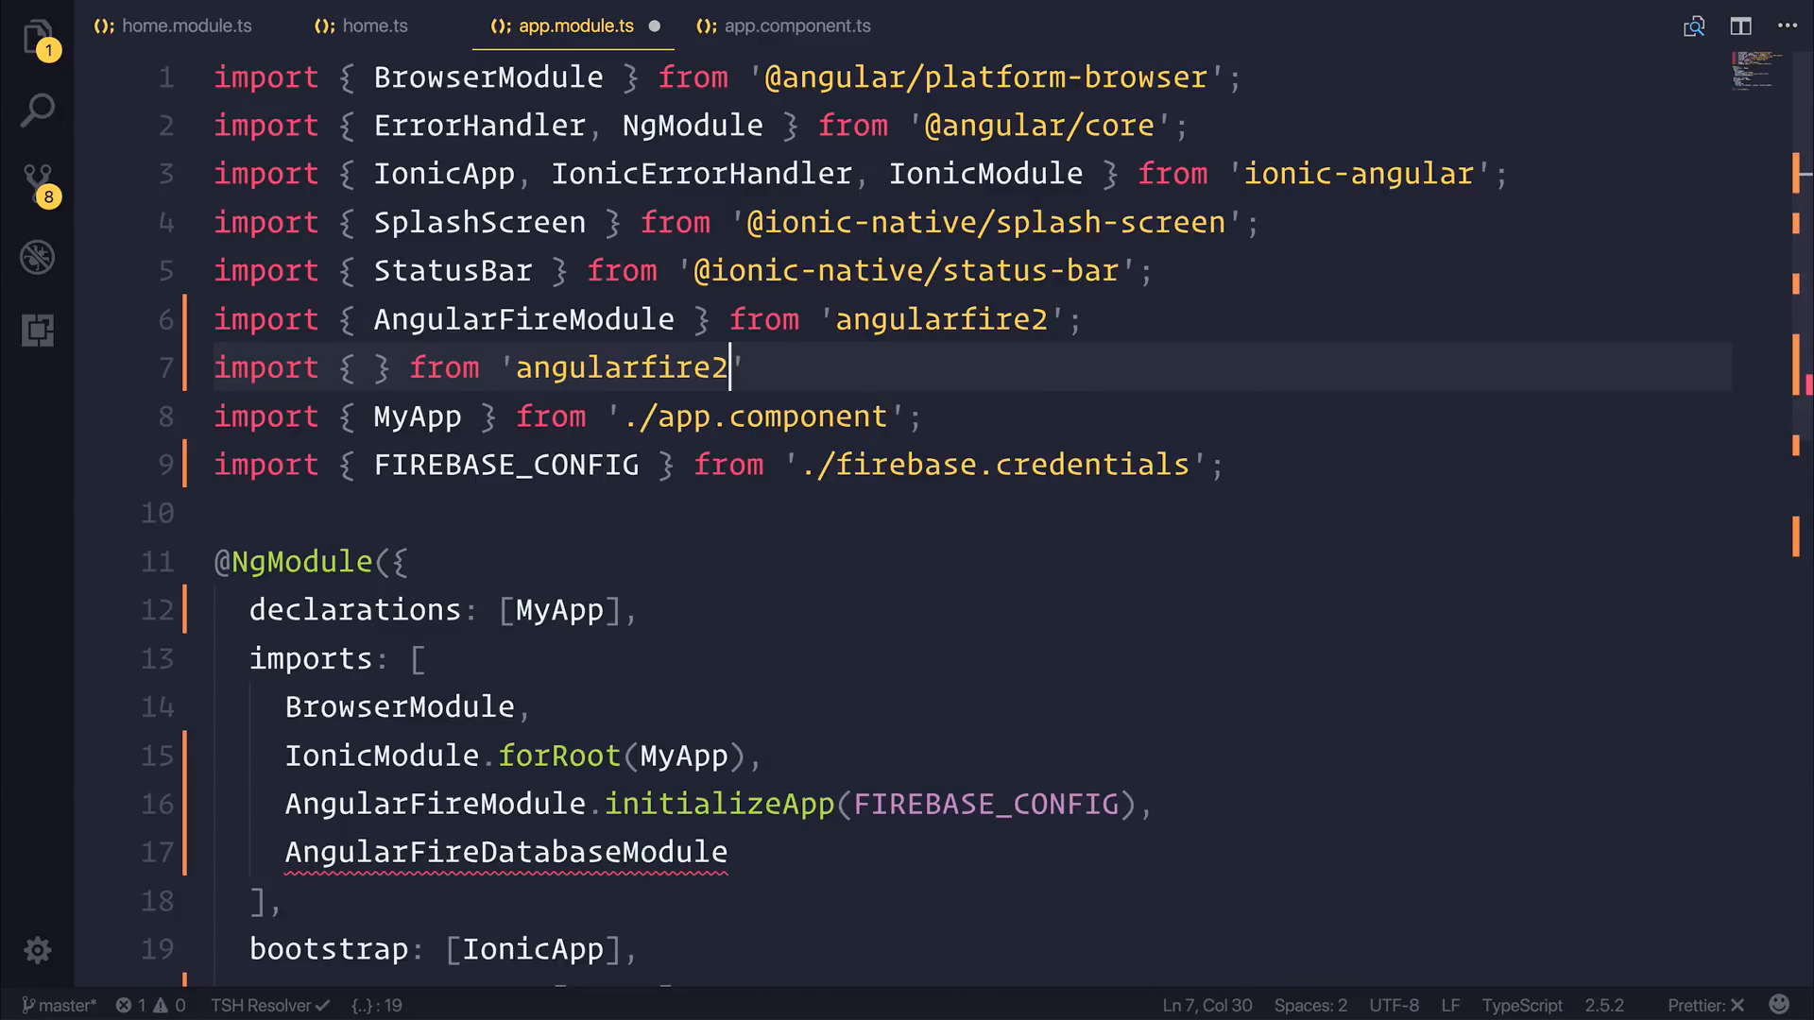
type("Angu")
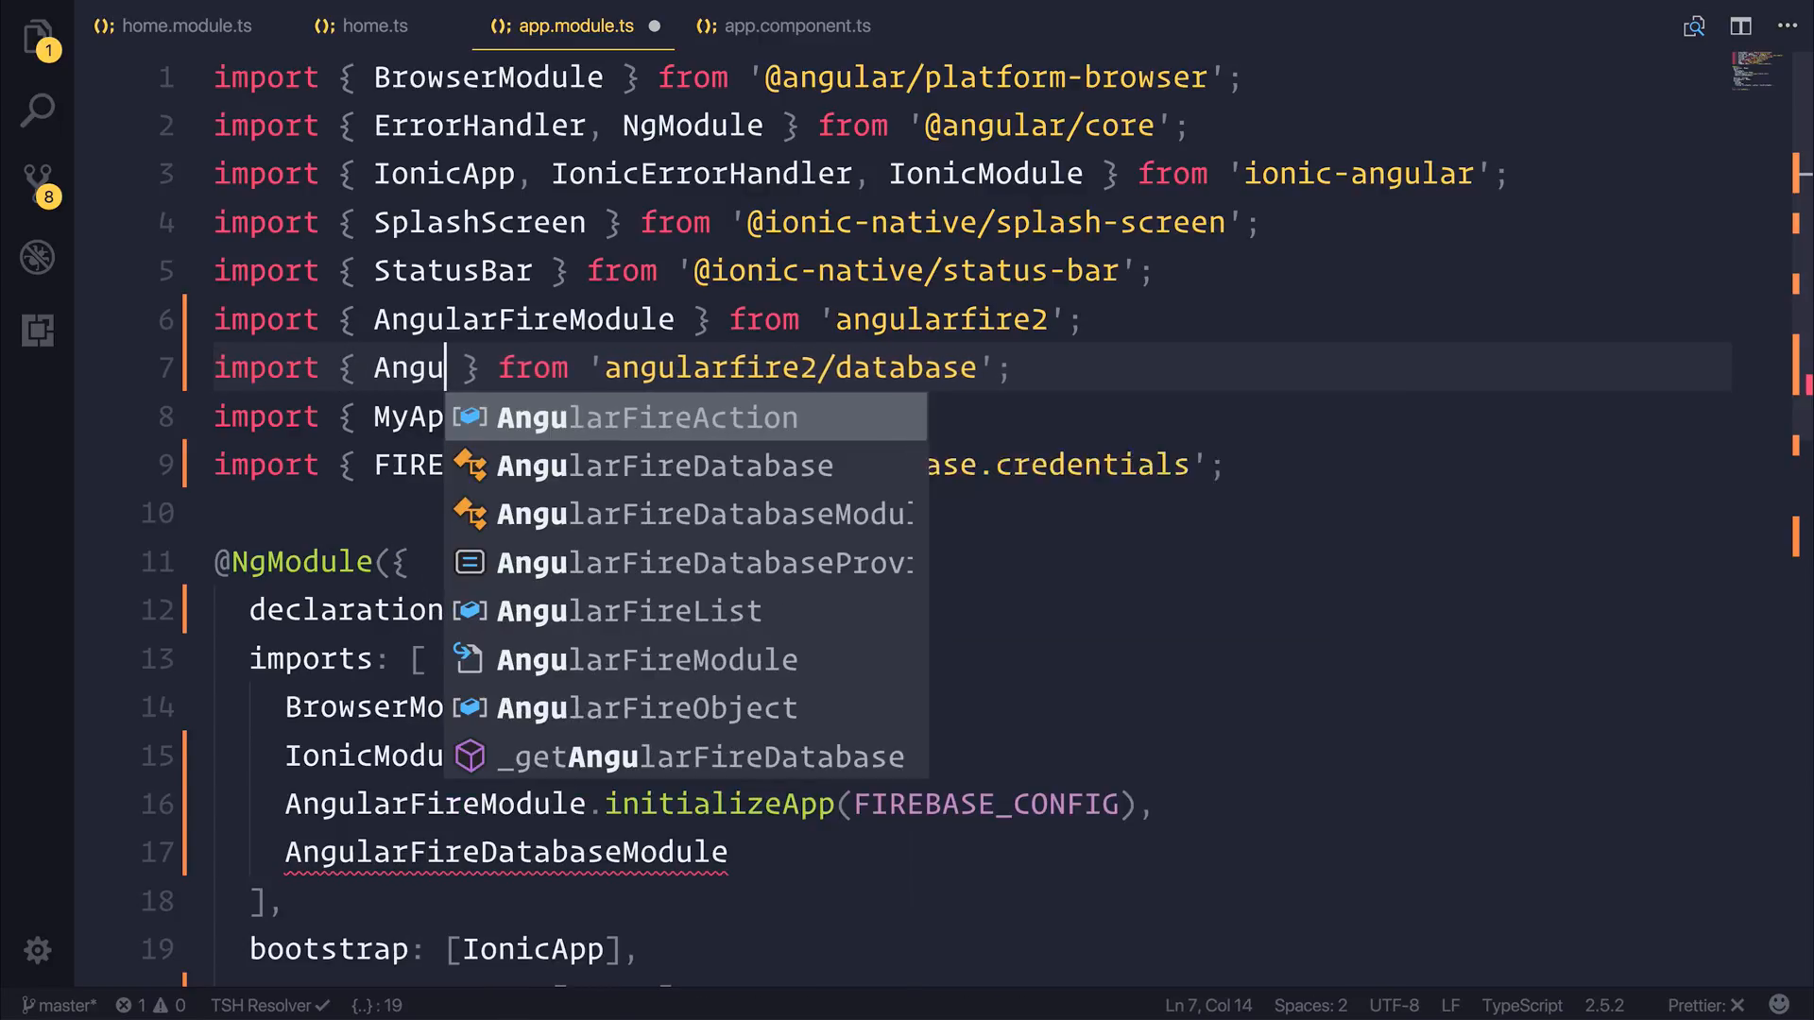